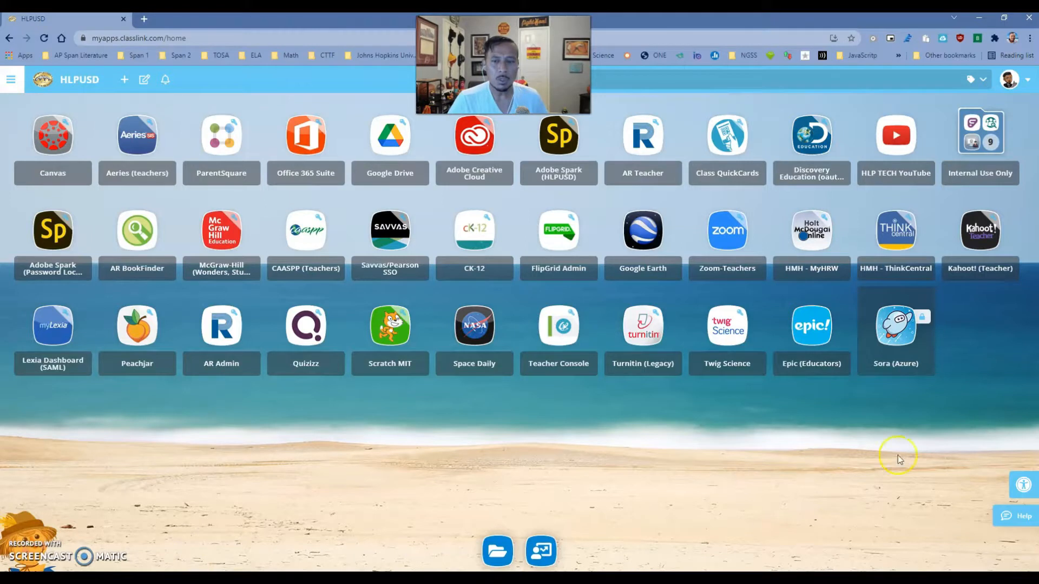
pyautogui.moveTo(896, 325)
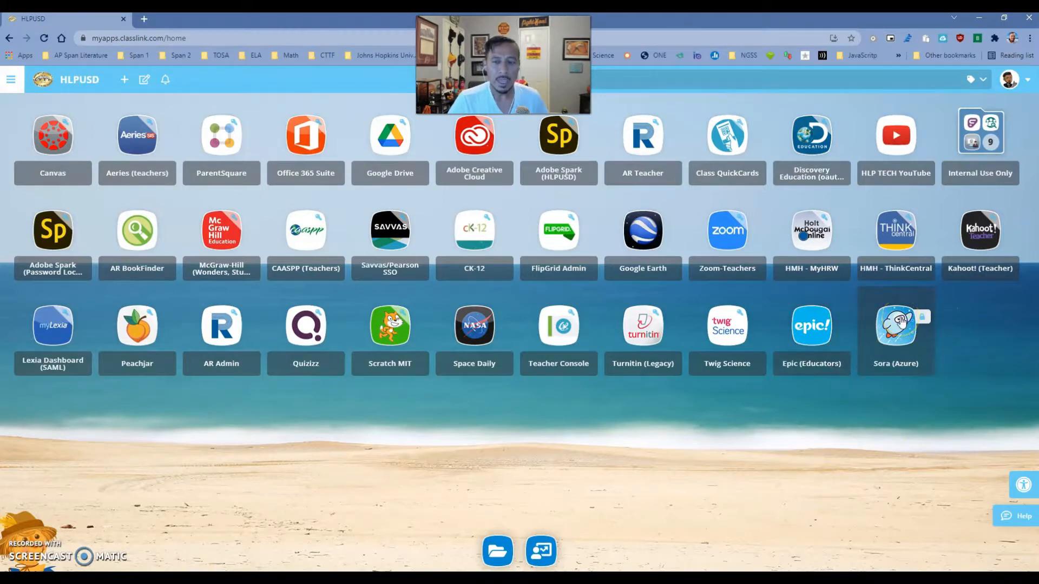
pyautogui.moveTo(865, 309)
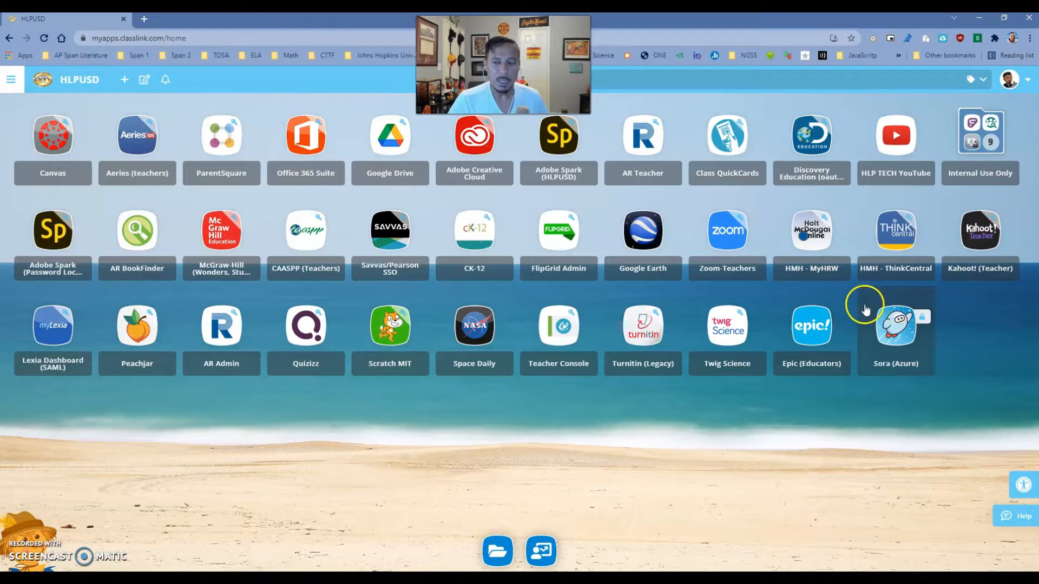
pyautogui.moveTo(918, 293)
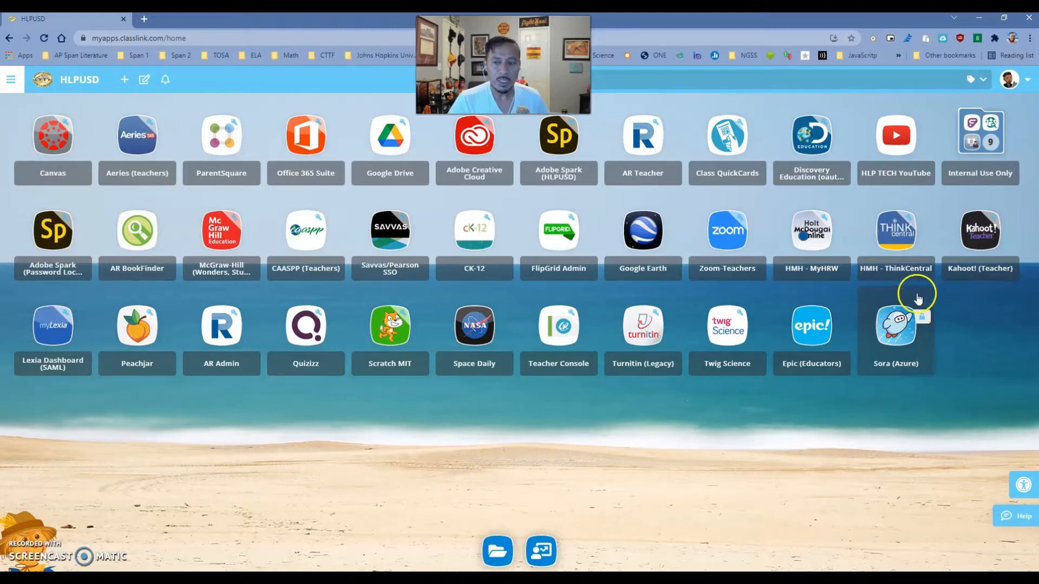
pyautogui.moveTo(924, 321)
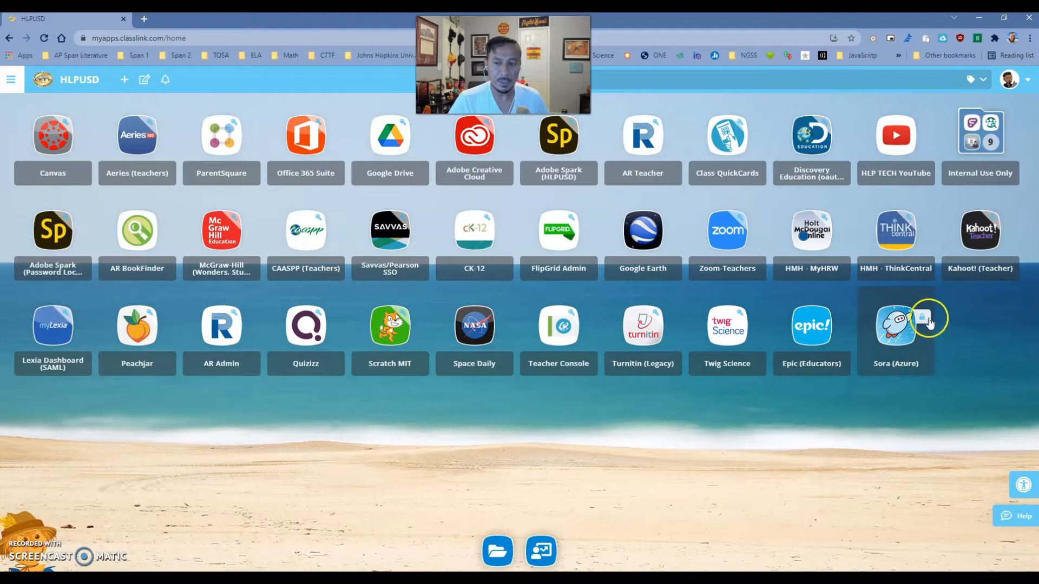
pyautogui.moveTo(914, 316)
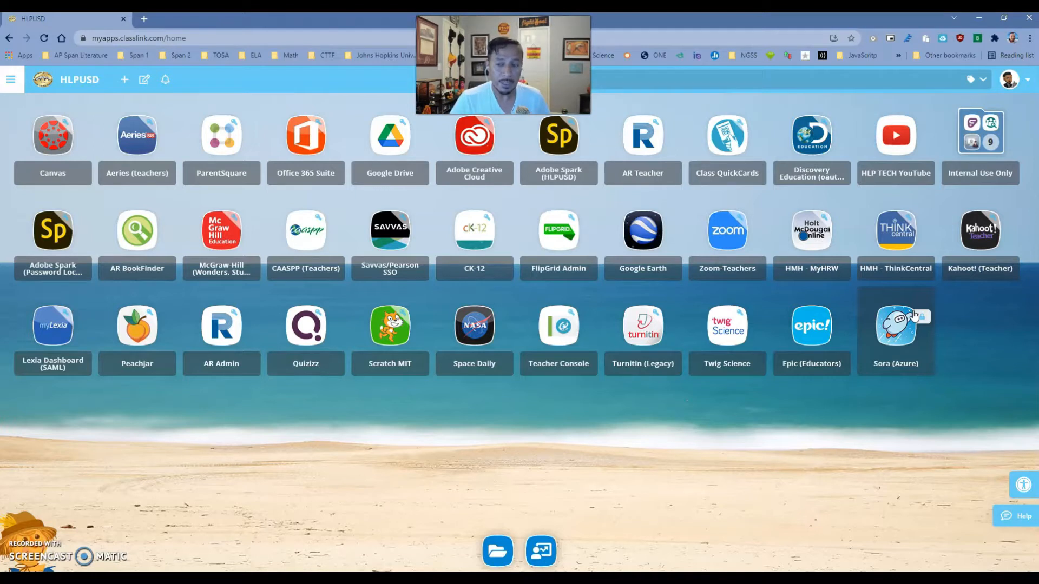
pyautogui.moveTo(737, 405)
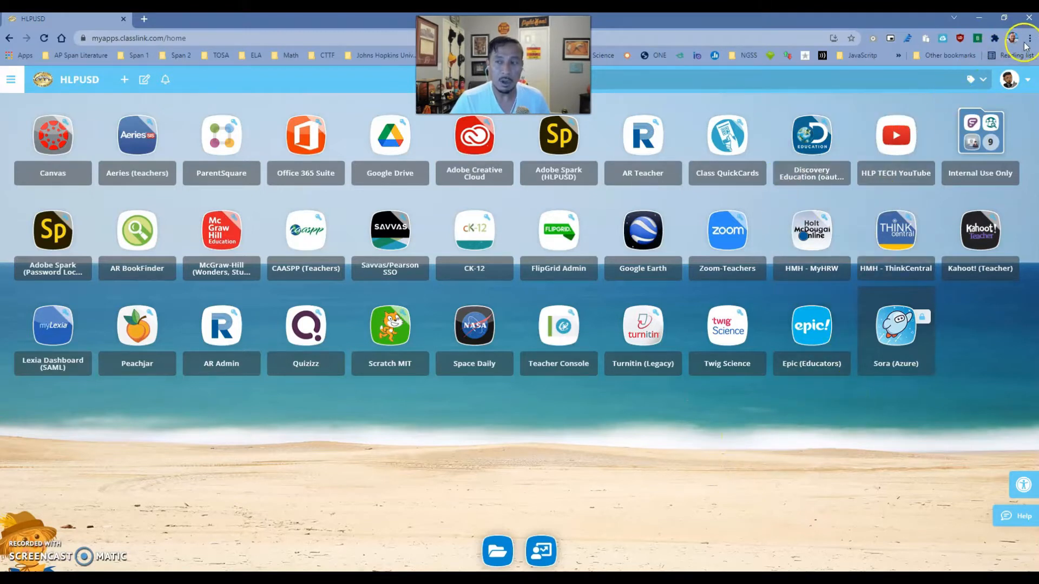
pyautogui.moveTo(1029, 38)
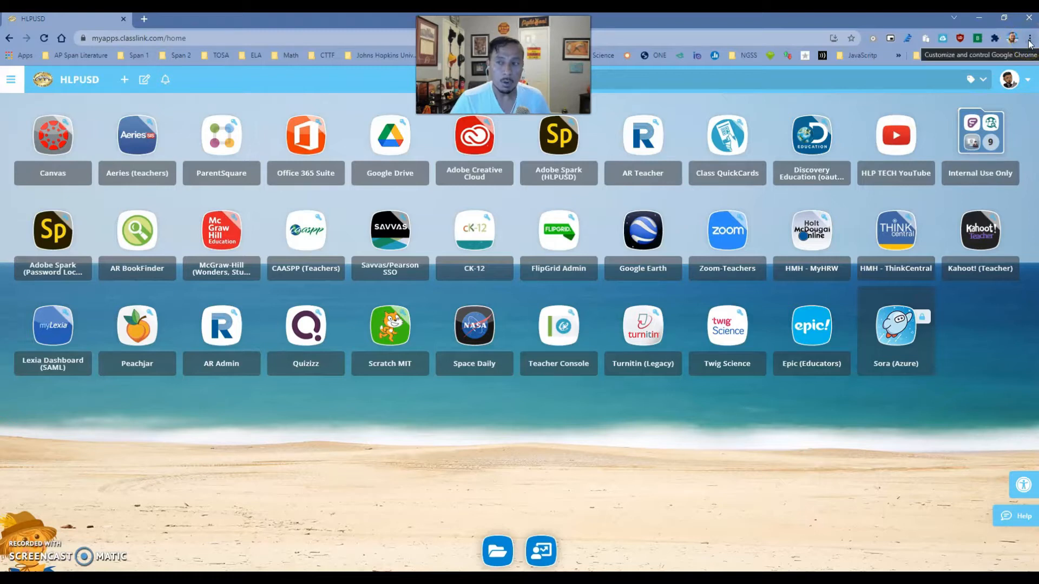
# Open Chrome's Clear browsing data dialog from the three-dot menu's More tools.
pyautogui.click(1029, 38)
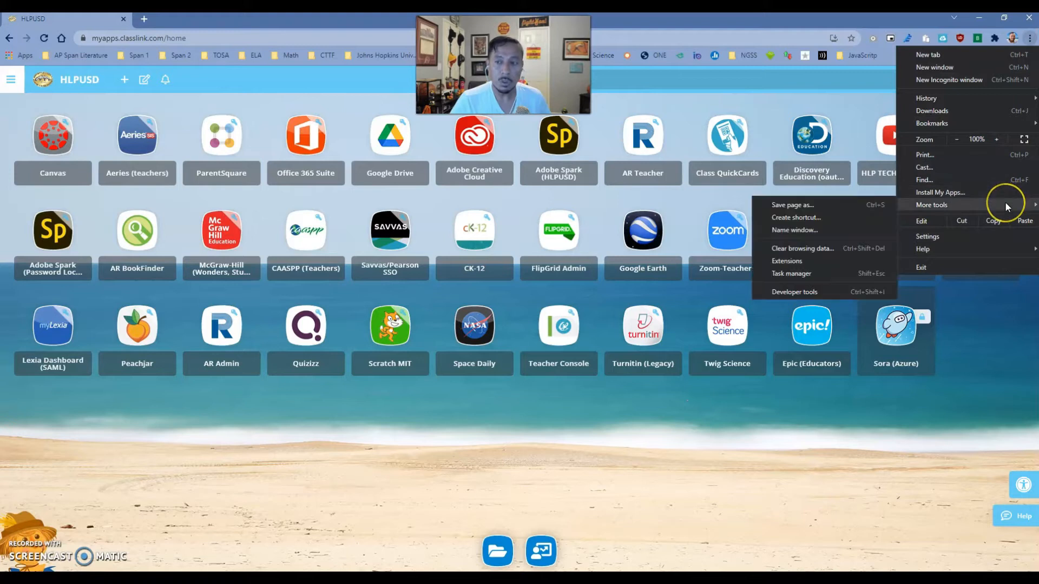
pyautogui.moveTo(802, 248)
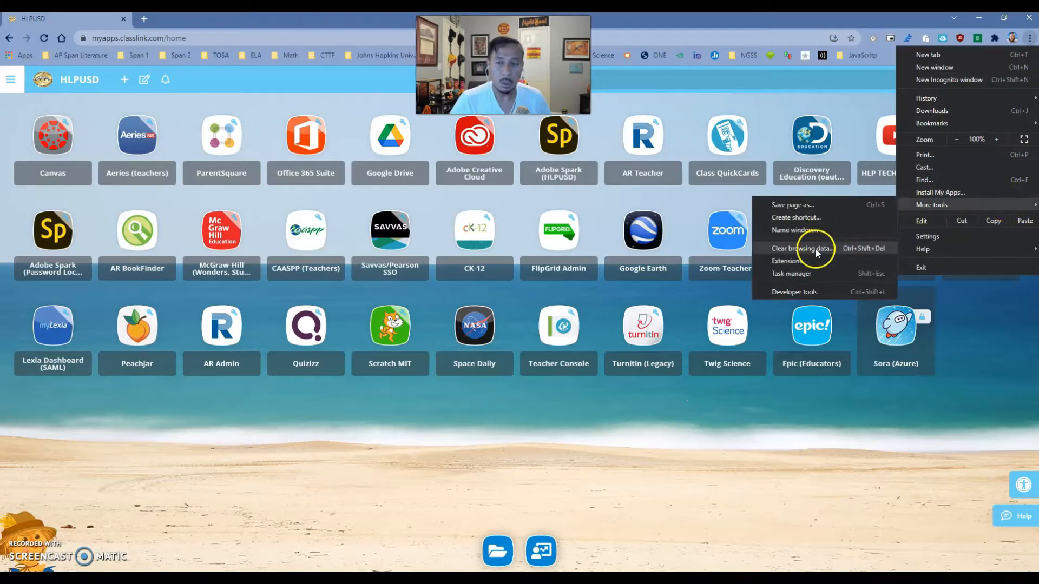
pyautogui.click(802, 248)
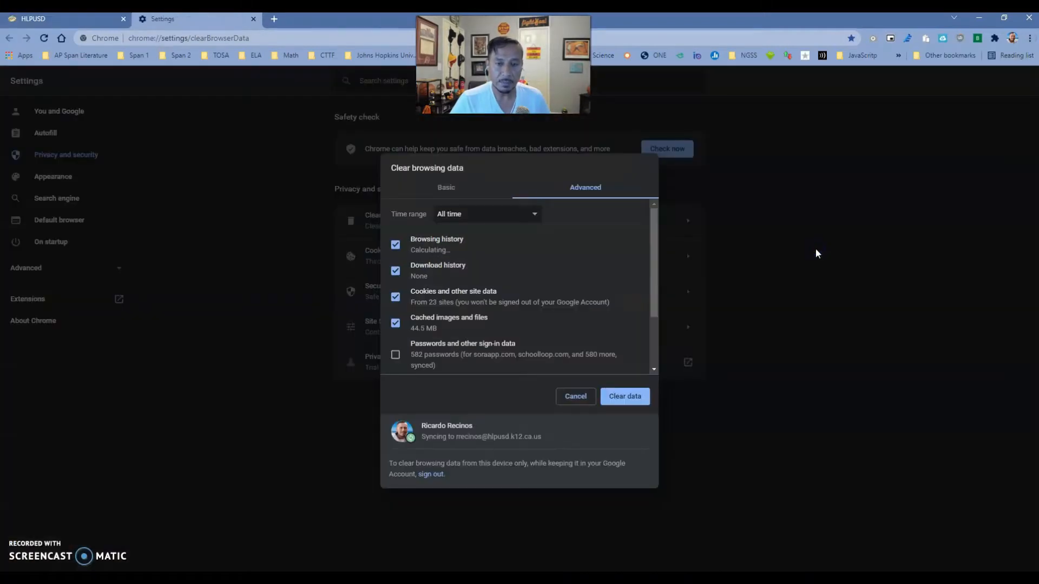
# Clear all-time history, cookies and cached files, then return to the HLPUSD login tab.
pyautogui.click(446, 188)
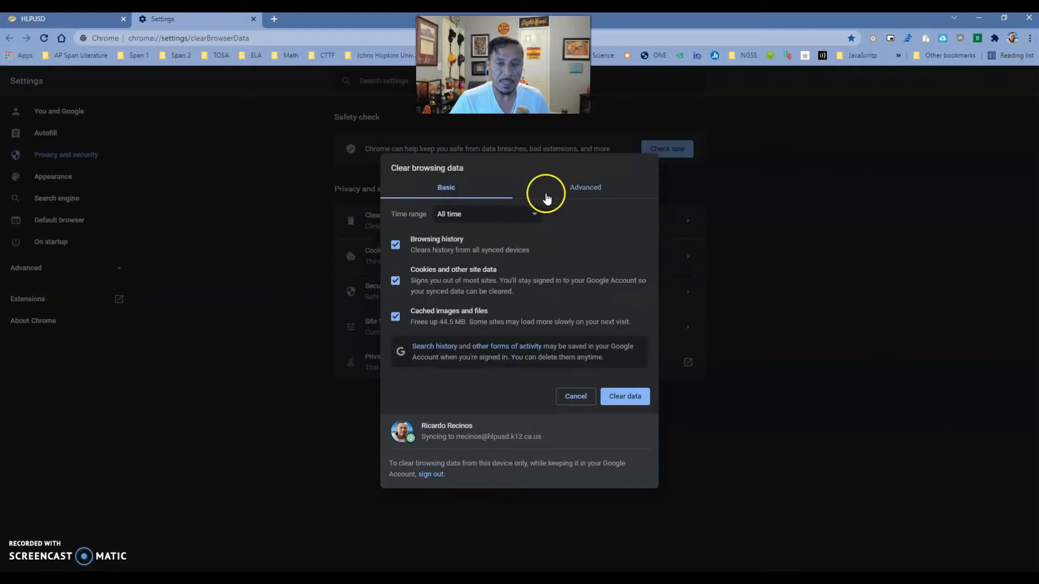
pyautogui.click(584, 187)
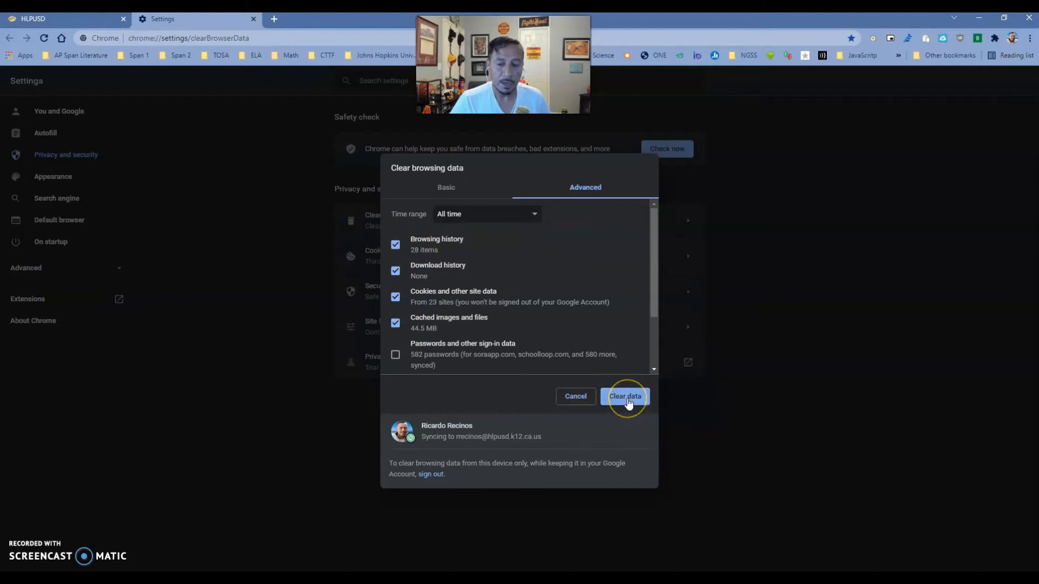
pyautogui.click(623, 396)
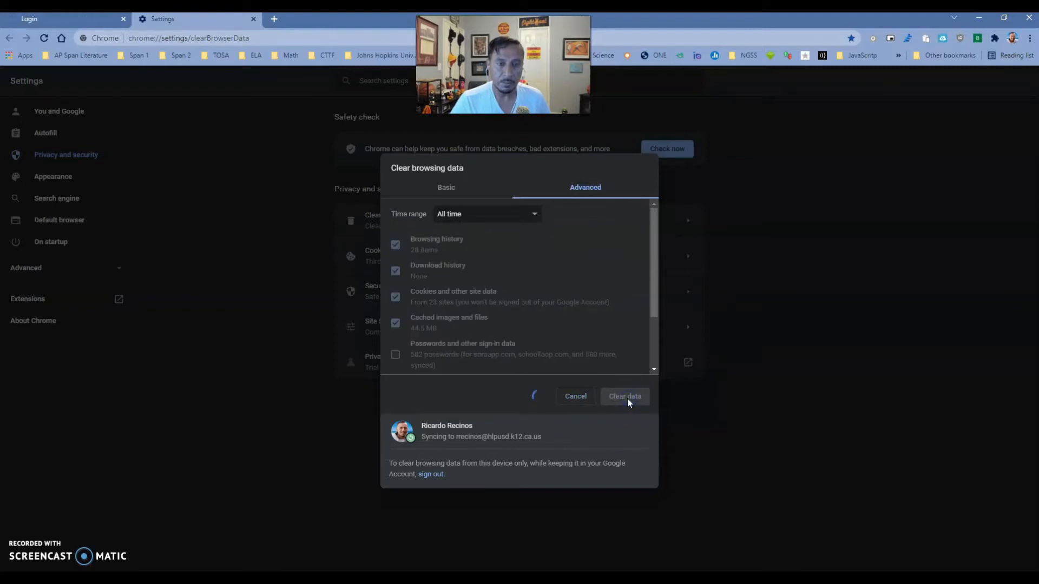
pyautogui.click(624, 396)
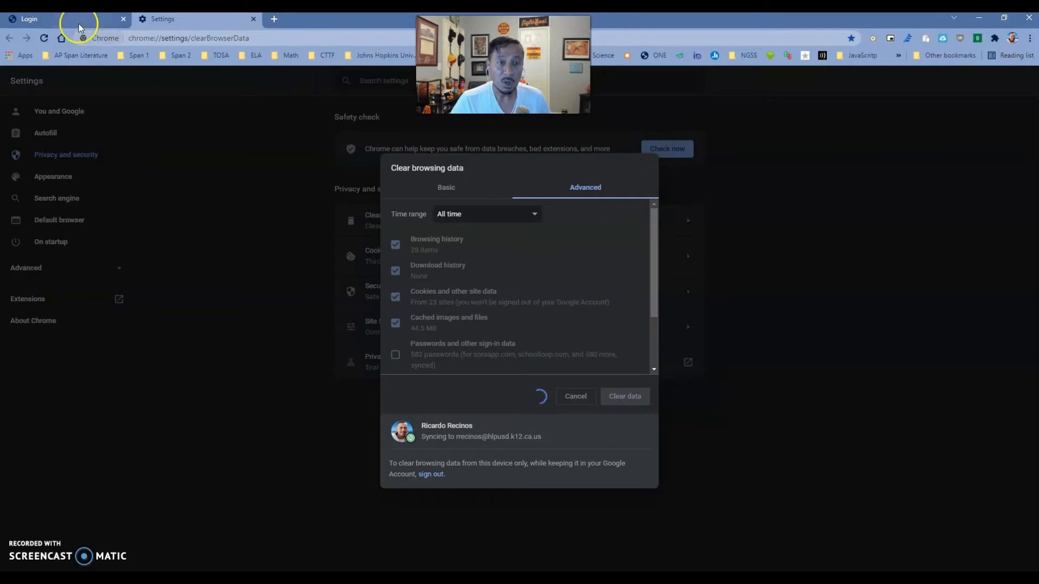
pyautogui.click(59, 18)
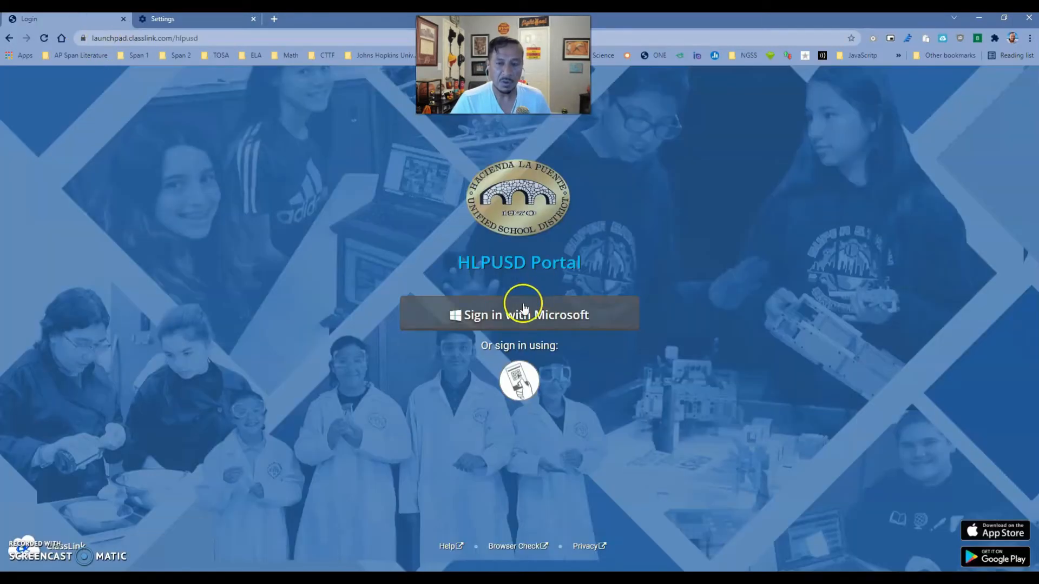
# Sign into the HLPUSD portal with the district Microsoft email and password, staying signed in.
pyautogui.click(518, 315)
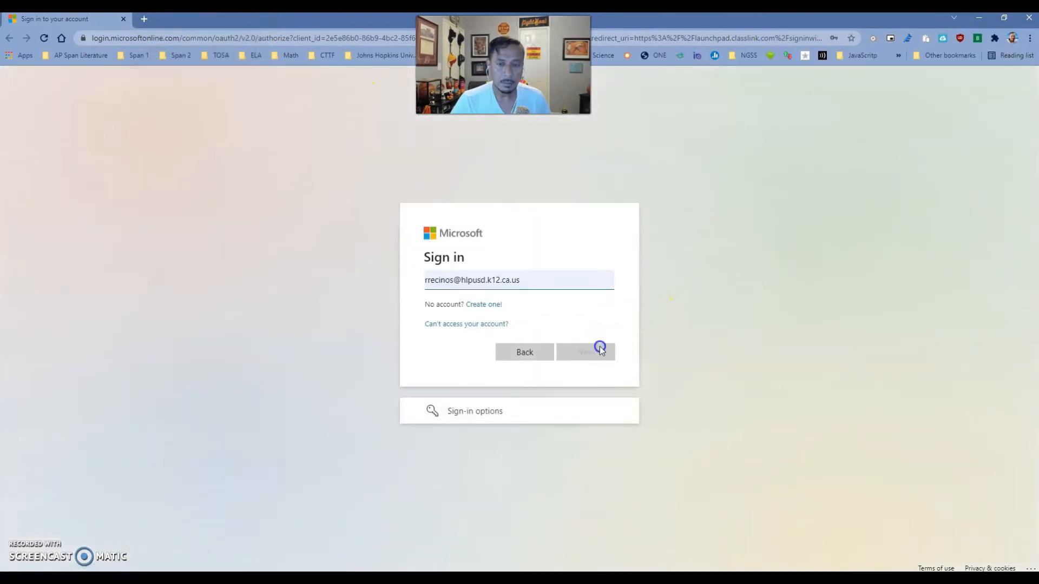
pyautogui.click(598, 351)
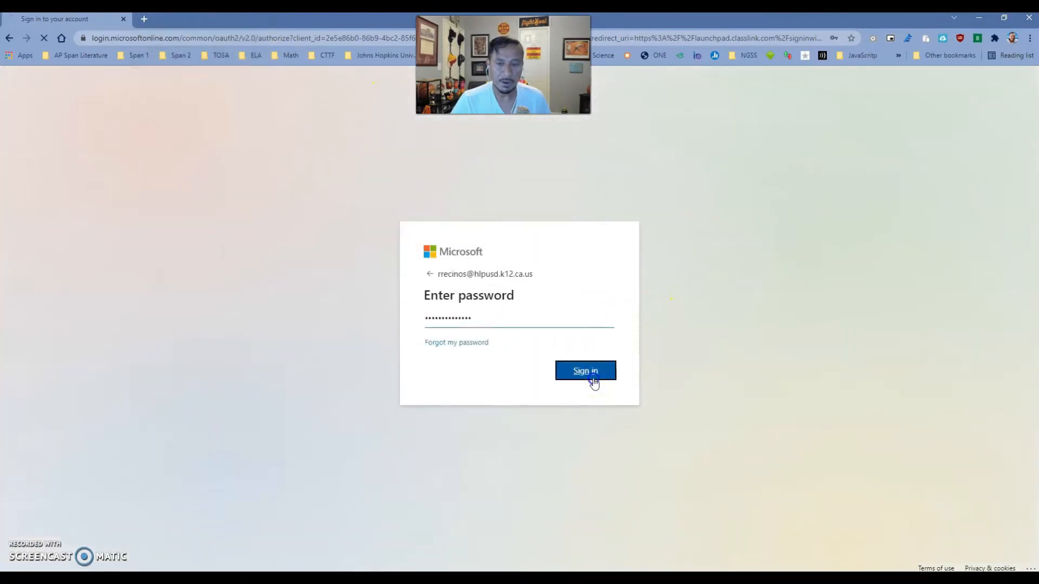
pyautogui.click(584, 370)
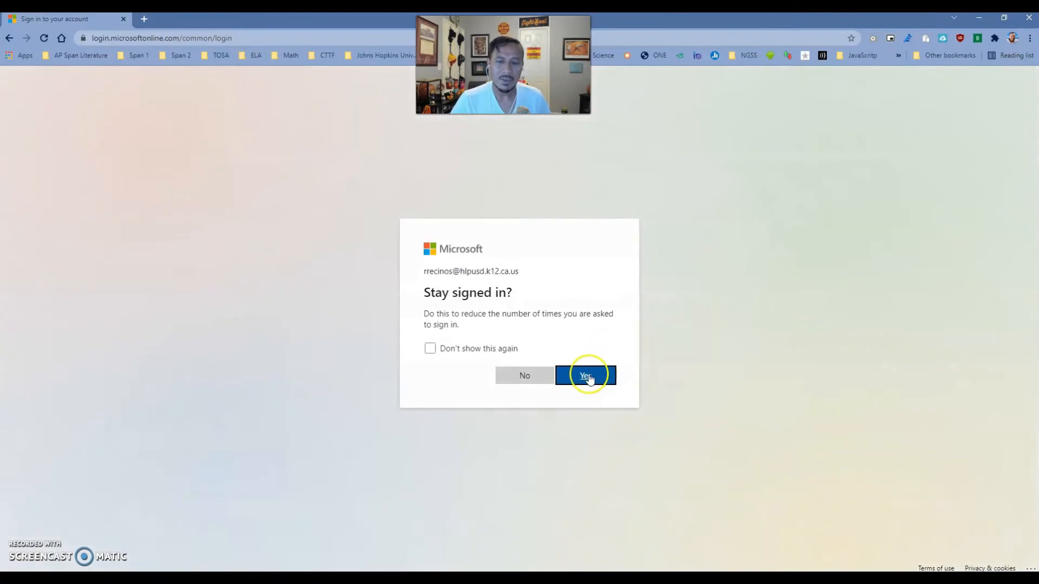
pyautogui.click(584, 375)
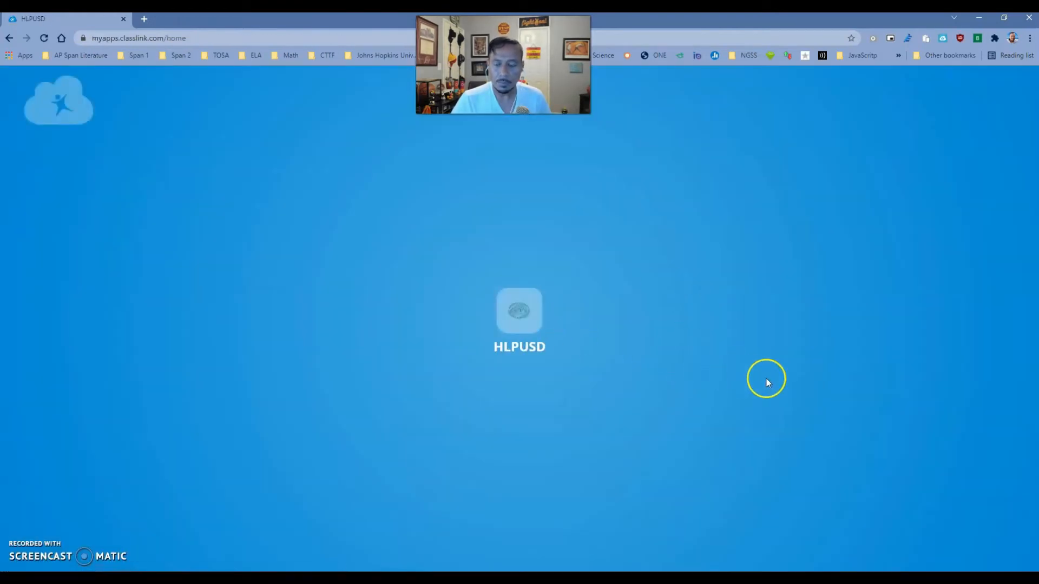
# Launch Sora from ClassLink and sign in as Hacienda La Puente Unified School District.
pyautogui.click(519, 312)
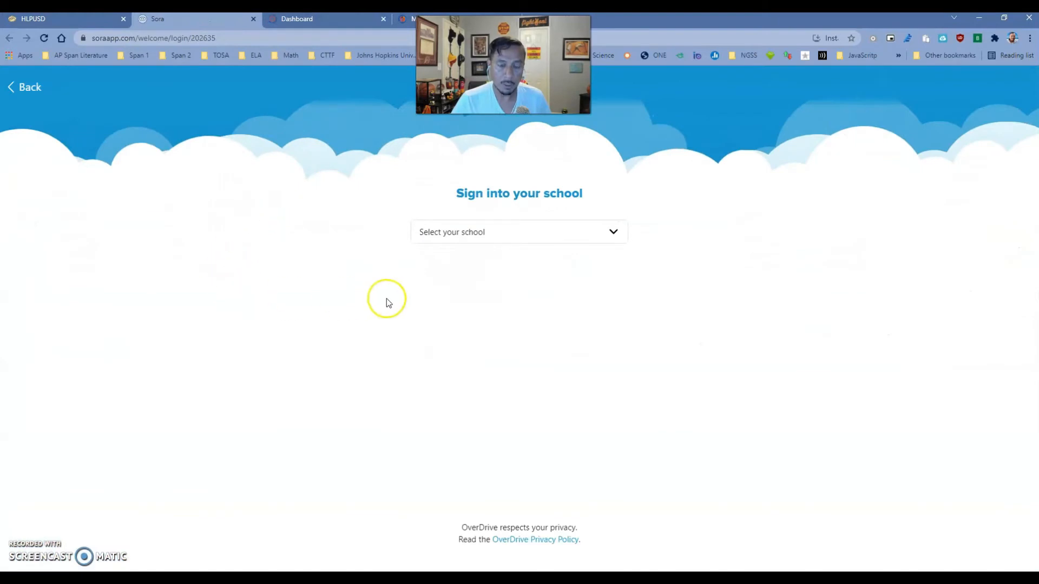
pyautogui.moveTo(519, 236)
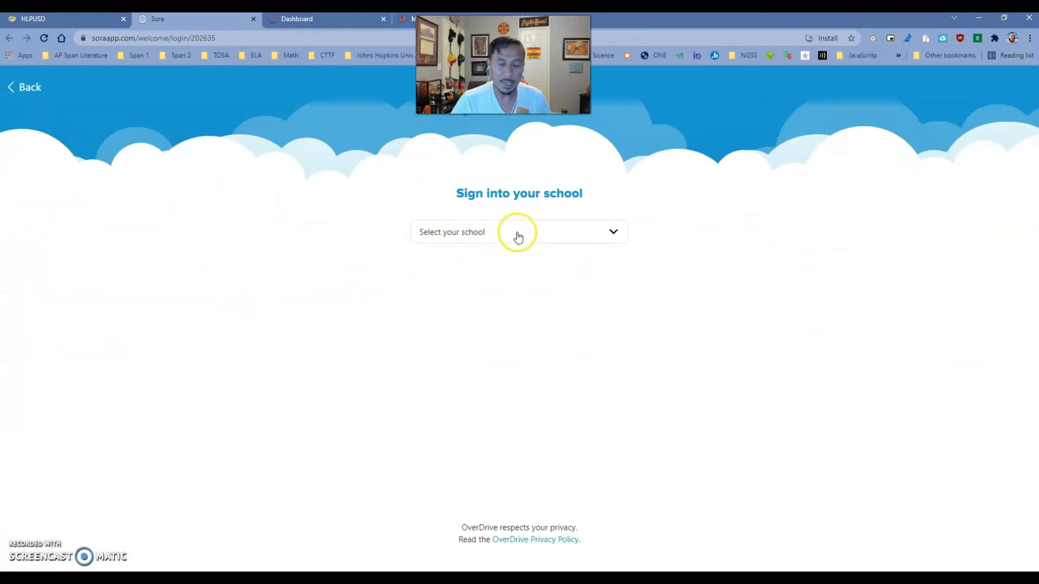
pyautogui.click(519, 232)
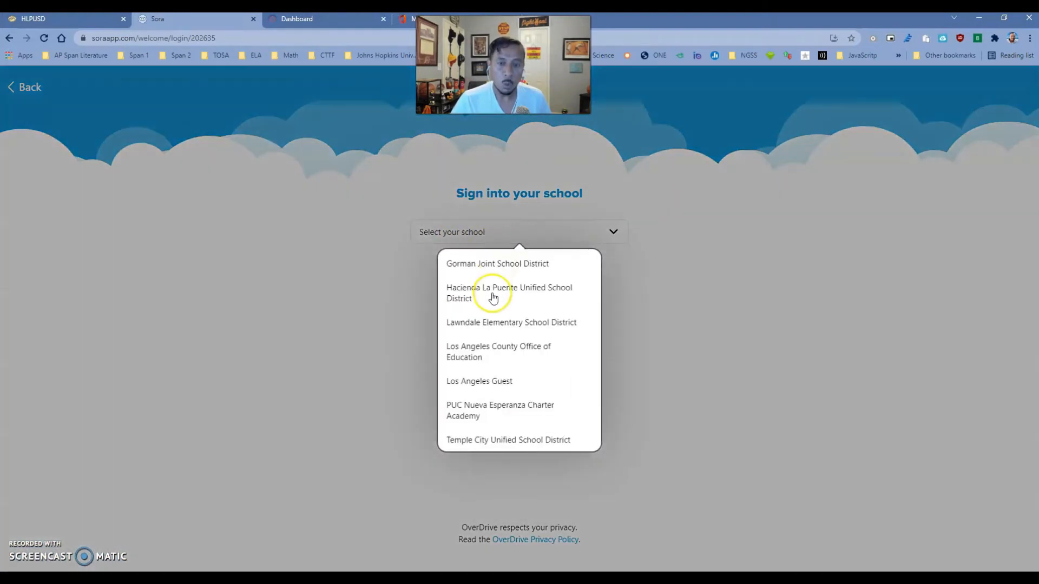
pyautogui.click(508, 293)
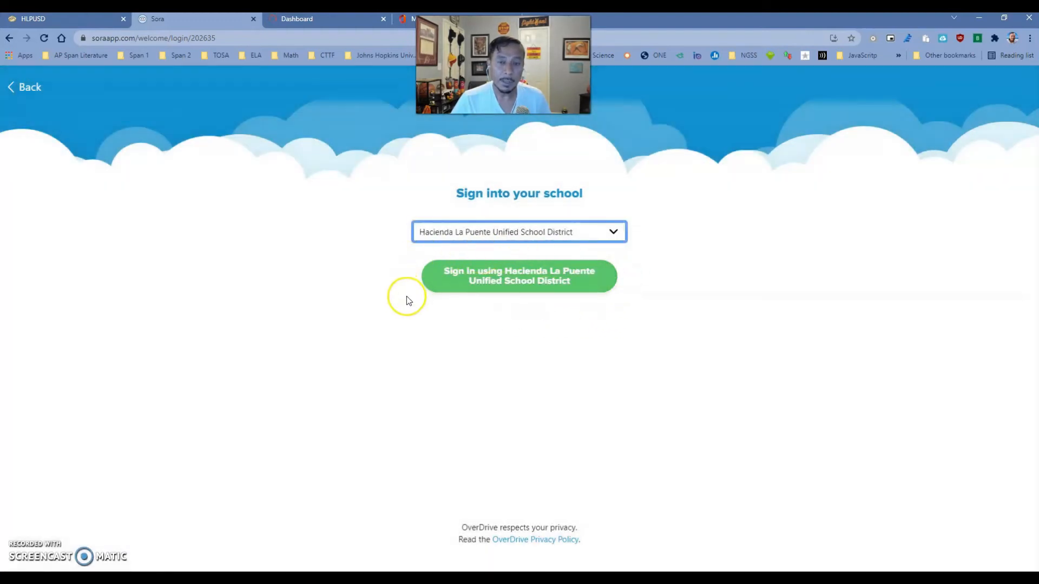
pyautogui.moveTo(405, 263)
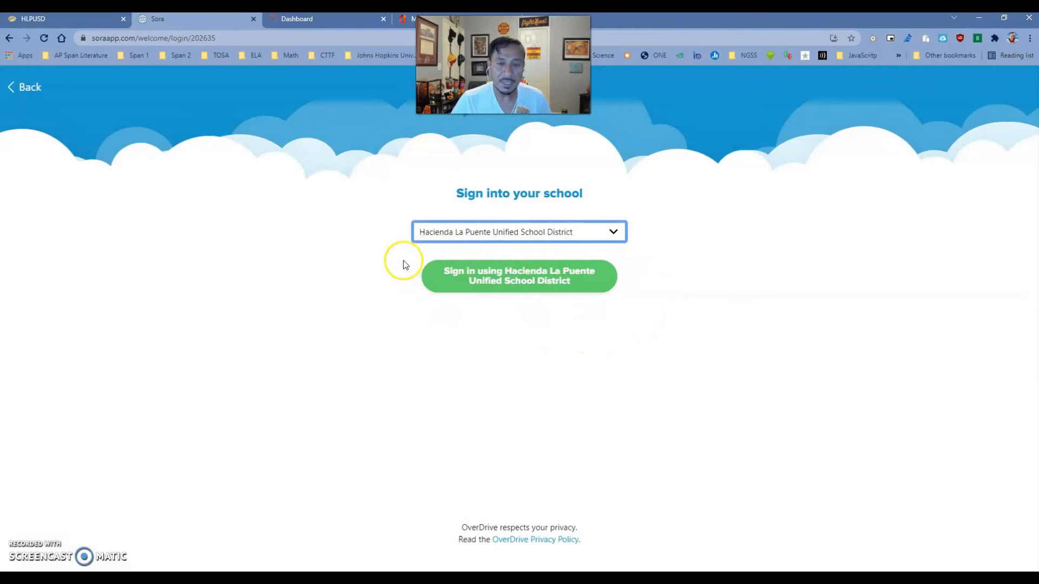
pyautogui.moveTo(1012, 41)
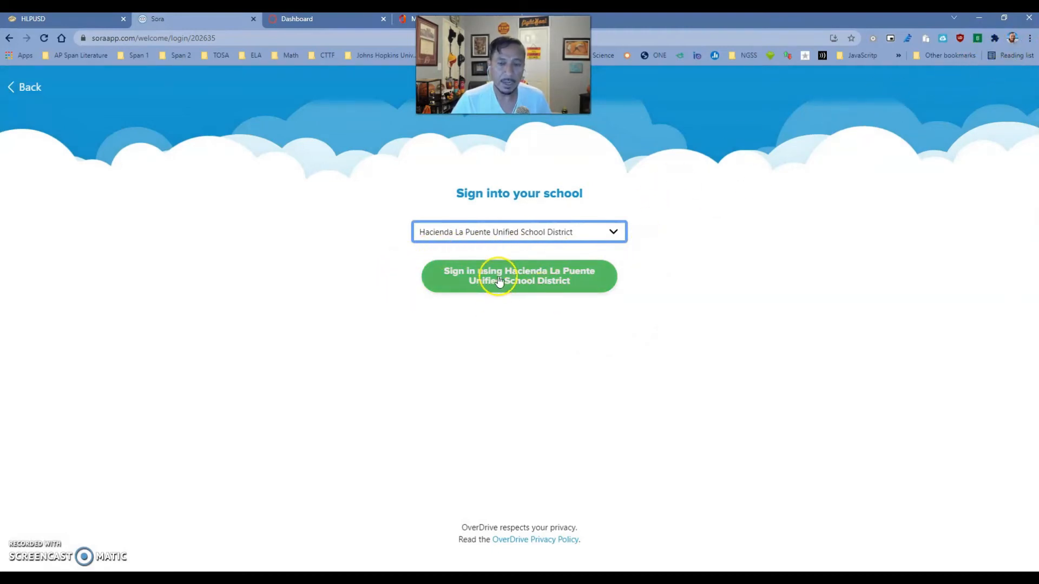
pyautogui.click(519, 275)
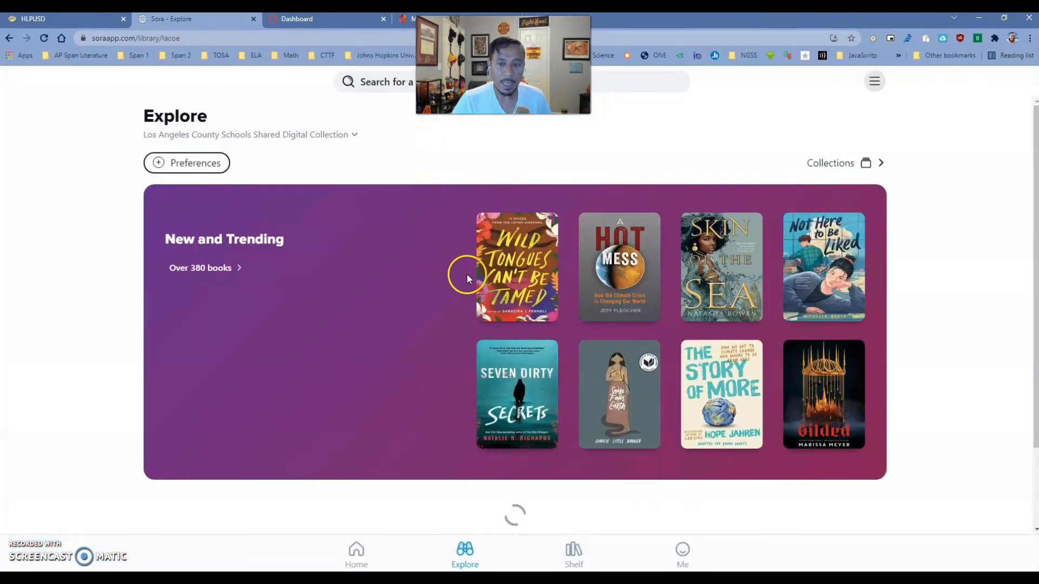
# Find Aurora's End under Popular Series, borrow it, and open the book.
pyautogui.scroll(-3)
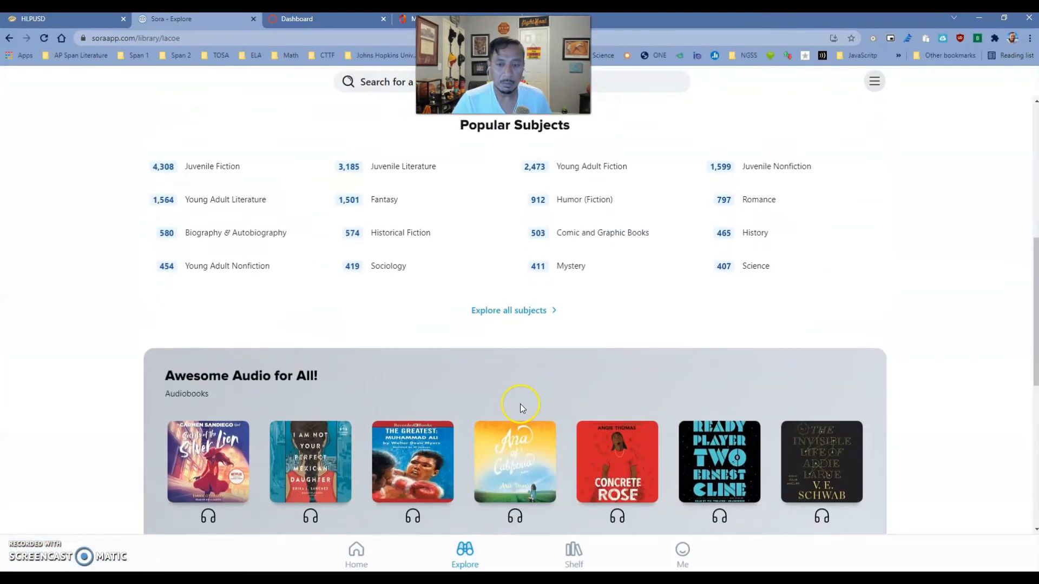
pyautogui.scroll(-3)
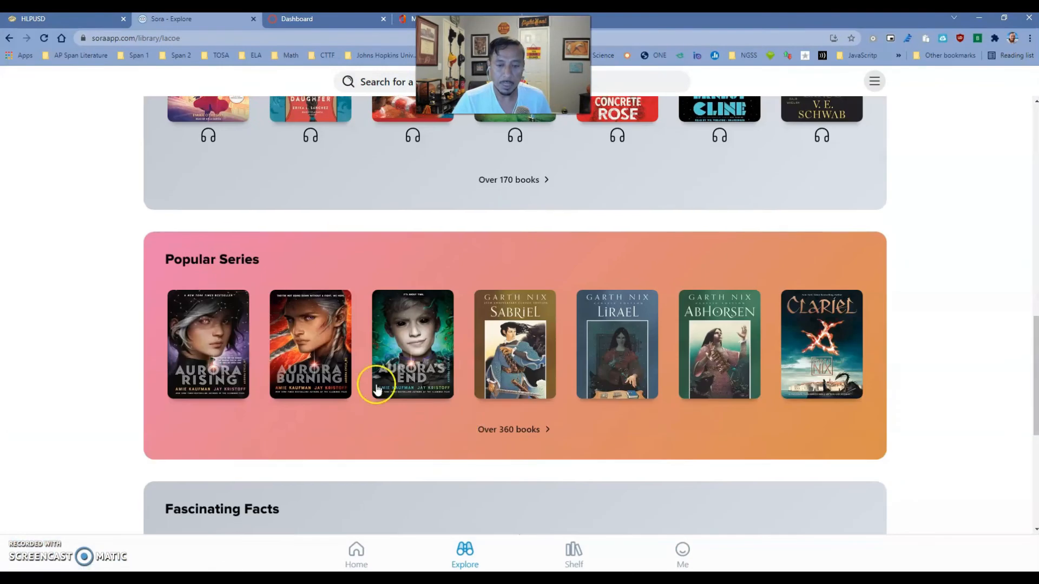
pyautogui.click(412, 344)
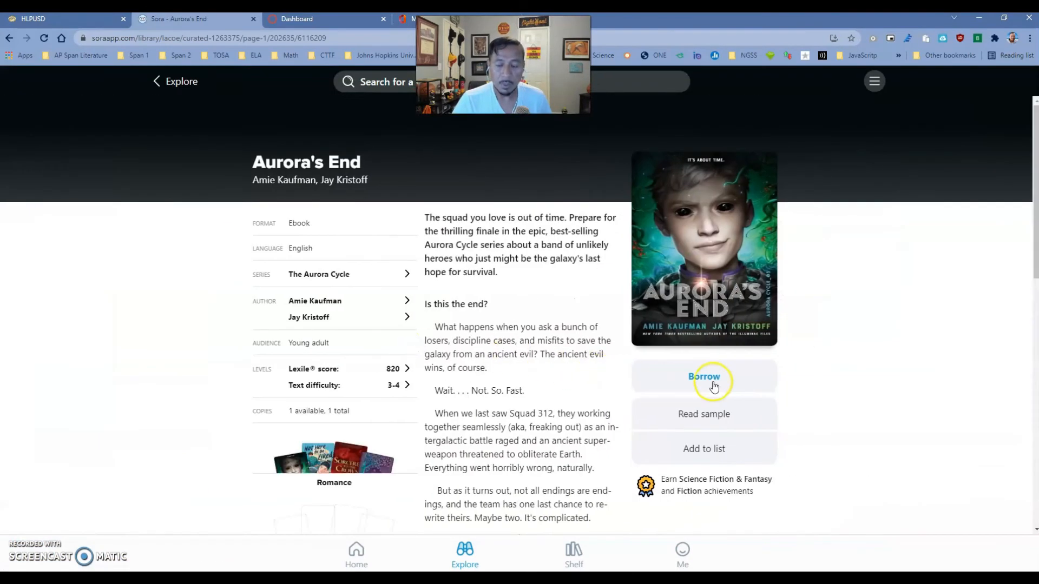
pyautogui.click(703, 376)
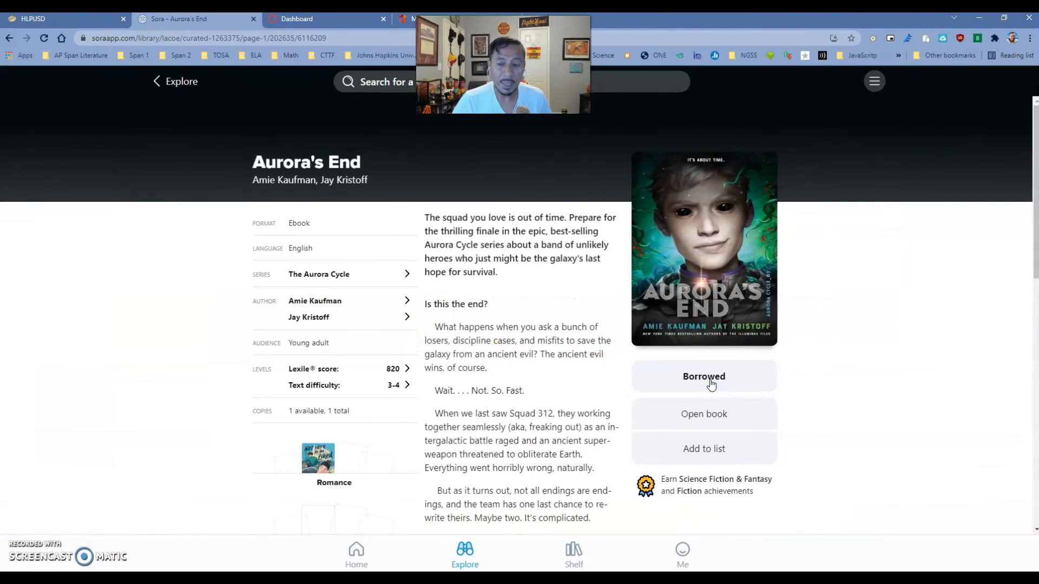
pyautogui.click(703, 413)
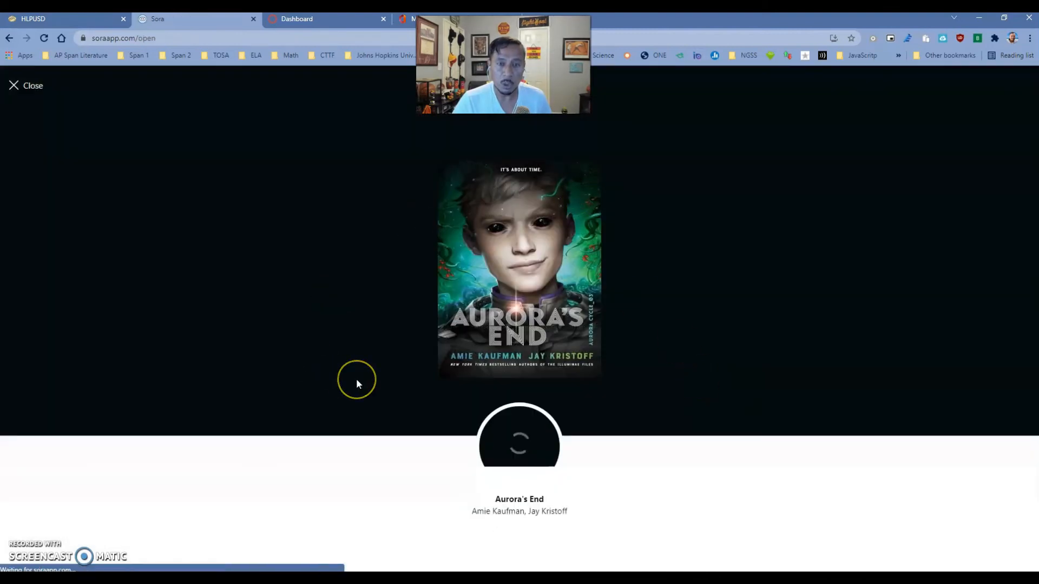